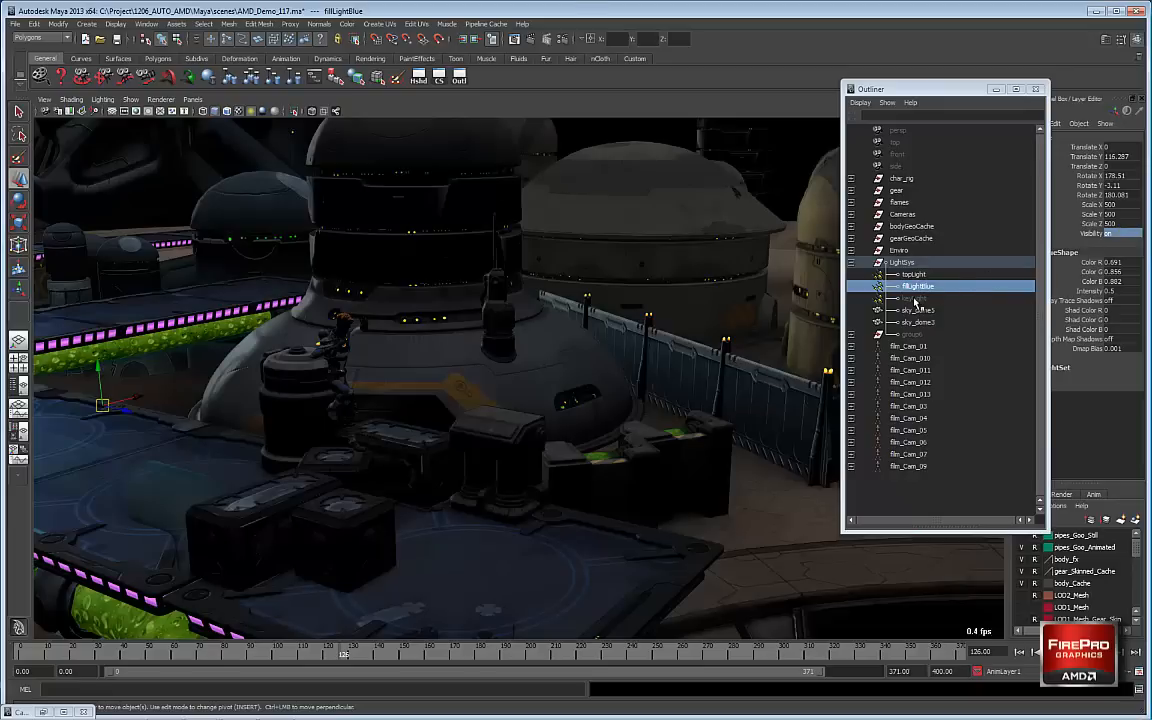
# Step: Close the Outliner and show the Camera Sequencer with the demo's shot timeline
pyautogui.click(914, 298)
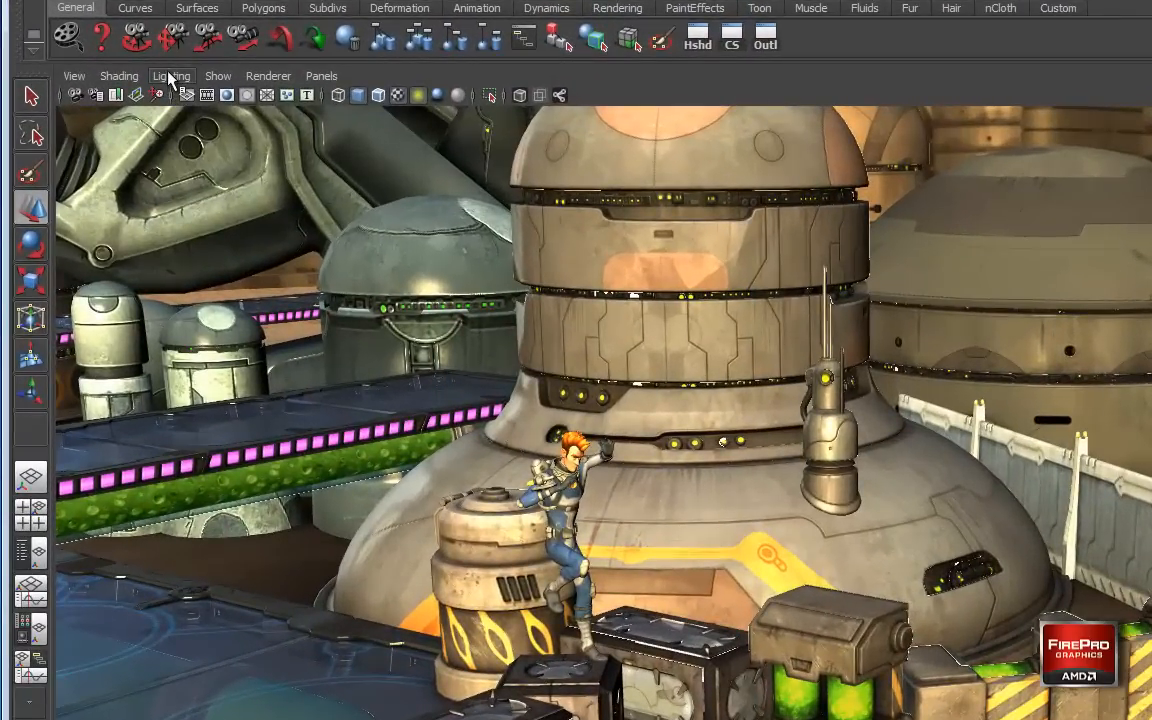
pyautogui.click(172, 76)
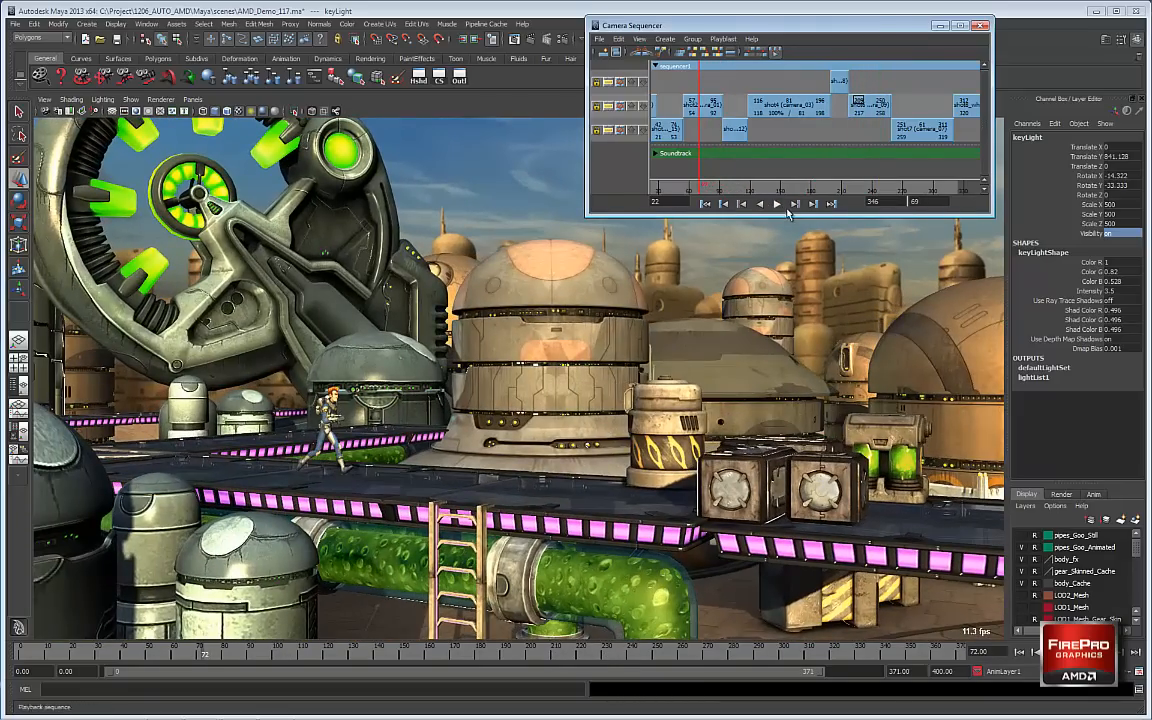
# Step: Show the Hardware Renderer 2.0 Settings with Screen-space Ambient Occlusion enabled
pyautogui.click(776, 204)
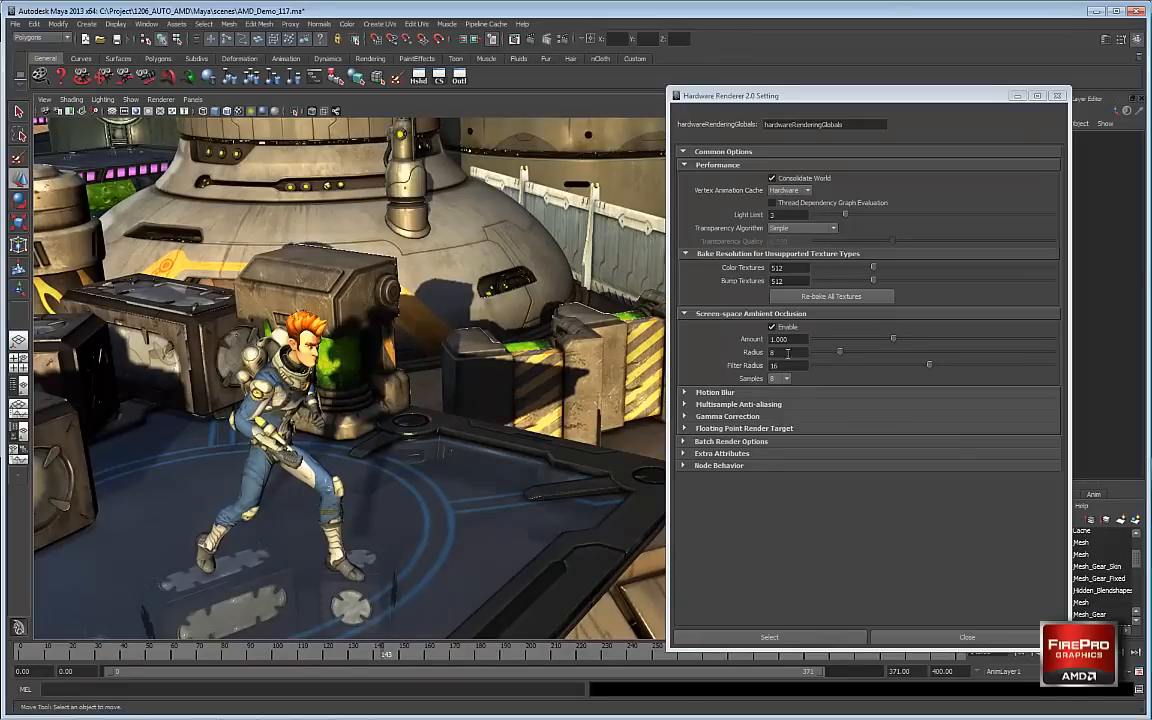
# Step: Disable SSAO and expand the camera's Depth of Field attributes
pyautogui.click(772, 328)
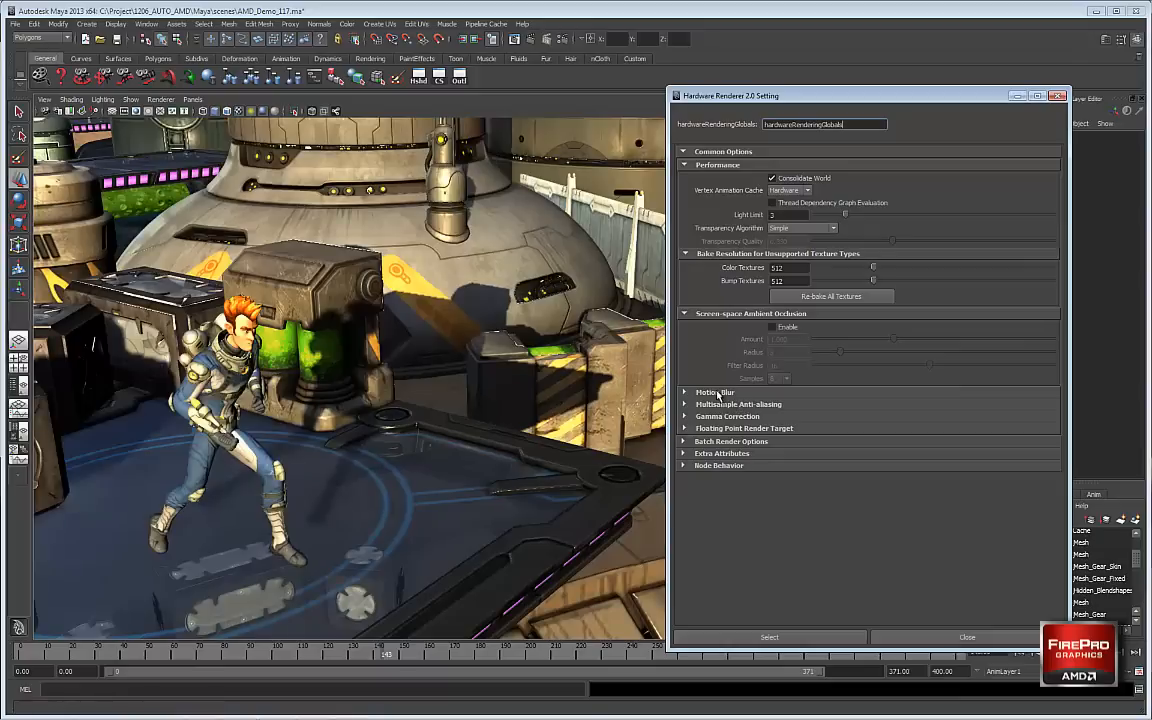
pyautogui.click(716, 392)
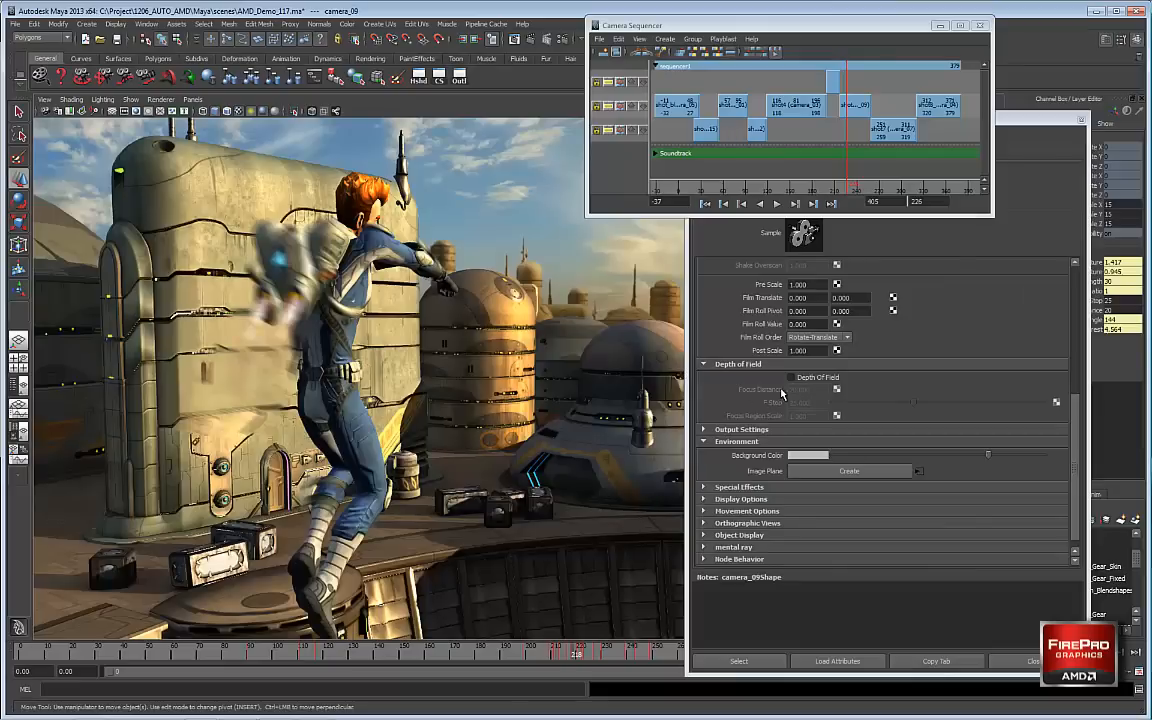
# Step: Close the Attribute Editor and play the crystal beam shot in the sequencer
pyautogui.click(792, 376)
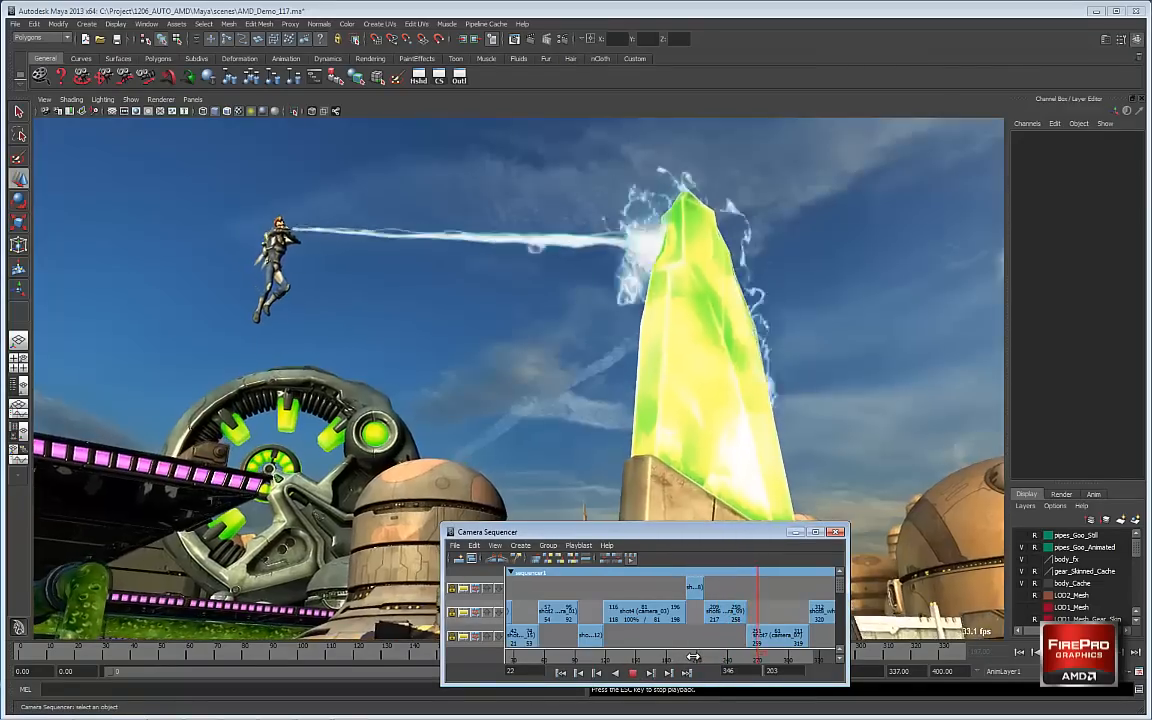
# Step: Load the rigged running character scene via Open Scene
pyautogui.click(632, 672)
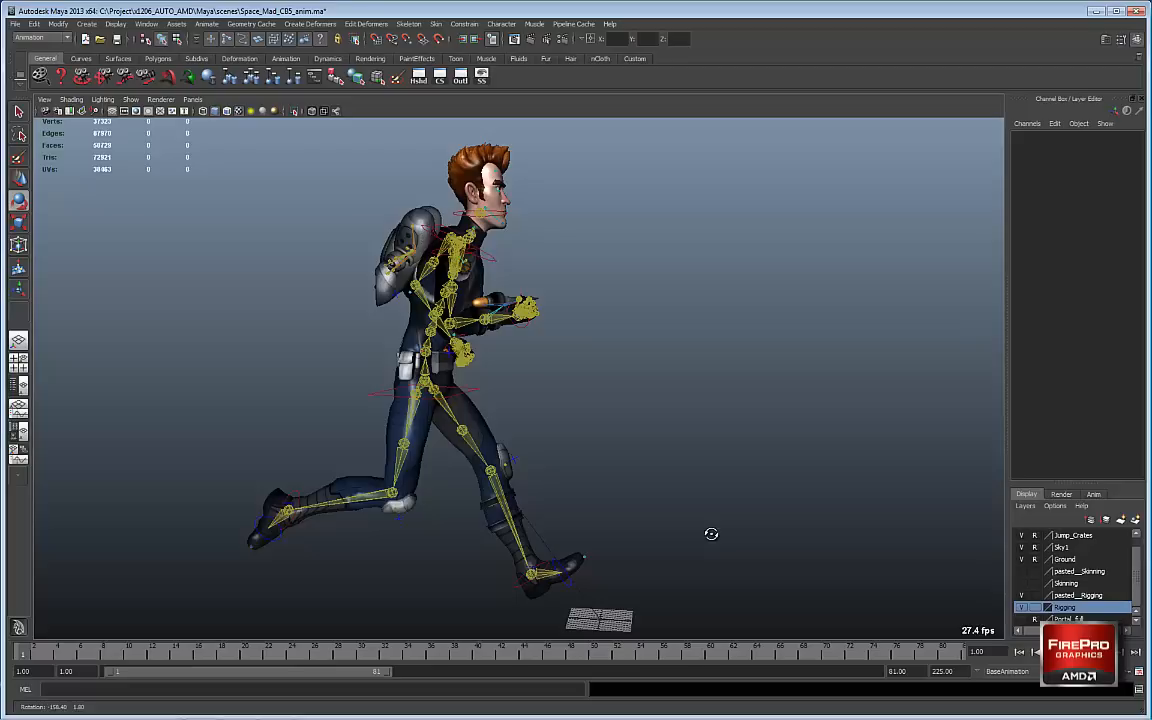
# Step: Reopen the demo scene and select the hero's body geometry, showing its wireframe
pyautogui.click(432, 392)
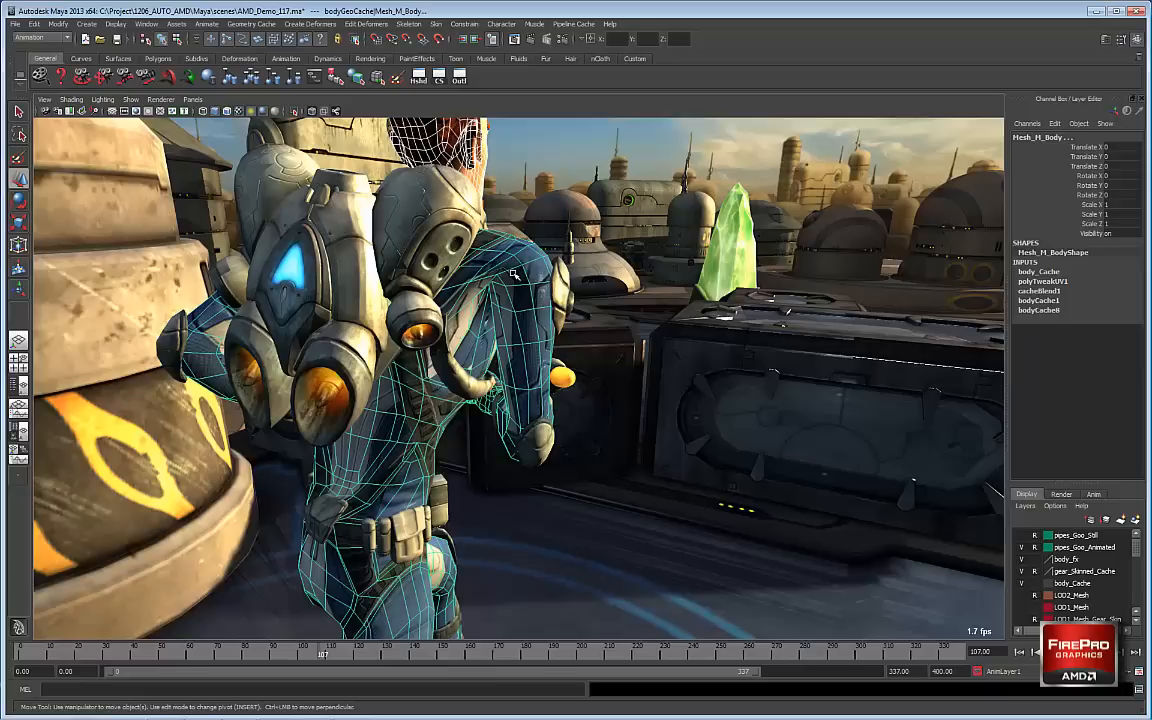
# Step: Start Geometry Cache > Import Cache and enter the Anim_Extended_59_nk cache folder
pyautogui.click(252, 24)
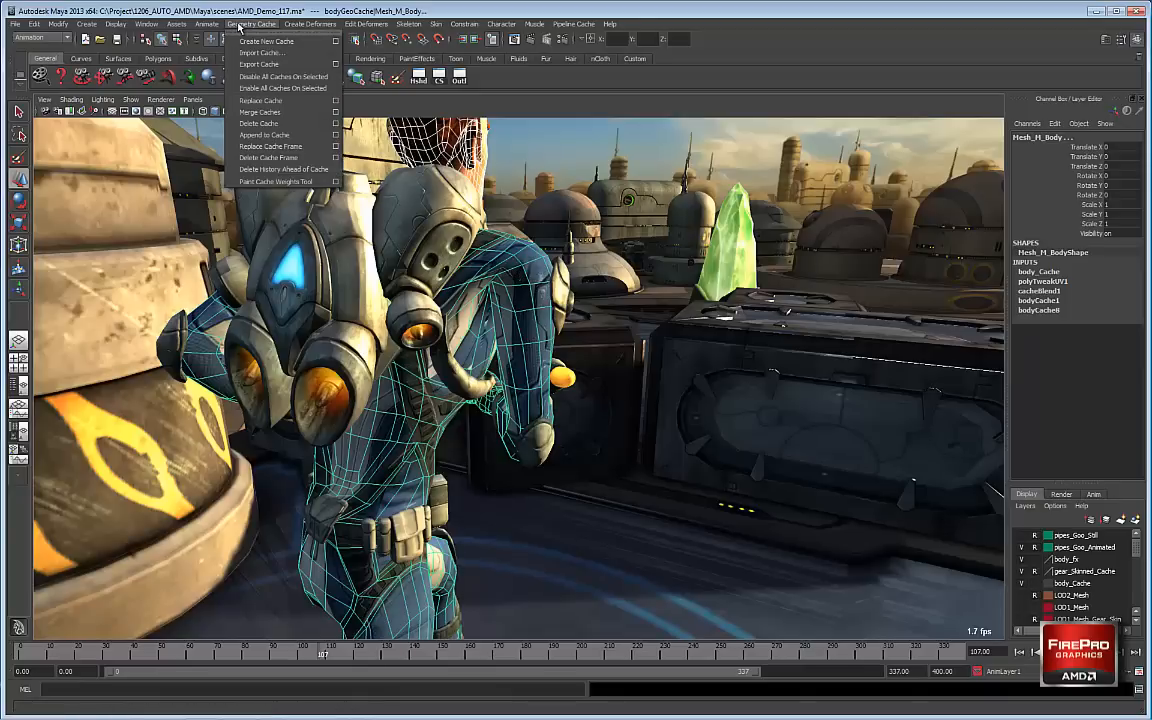
pyautogui.click(260, 52)
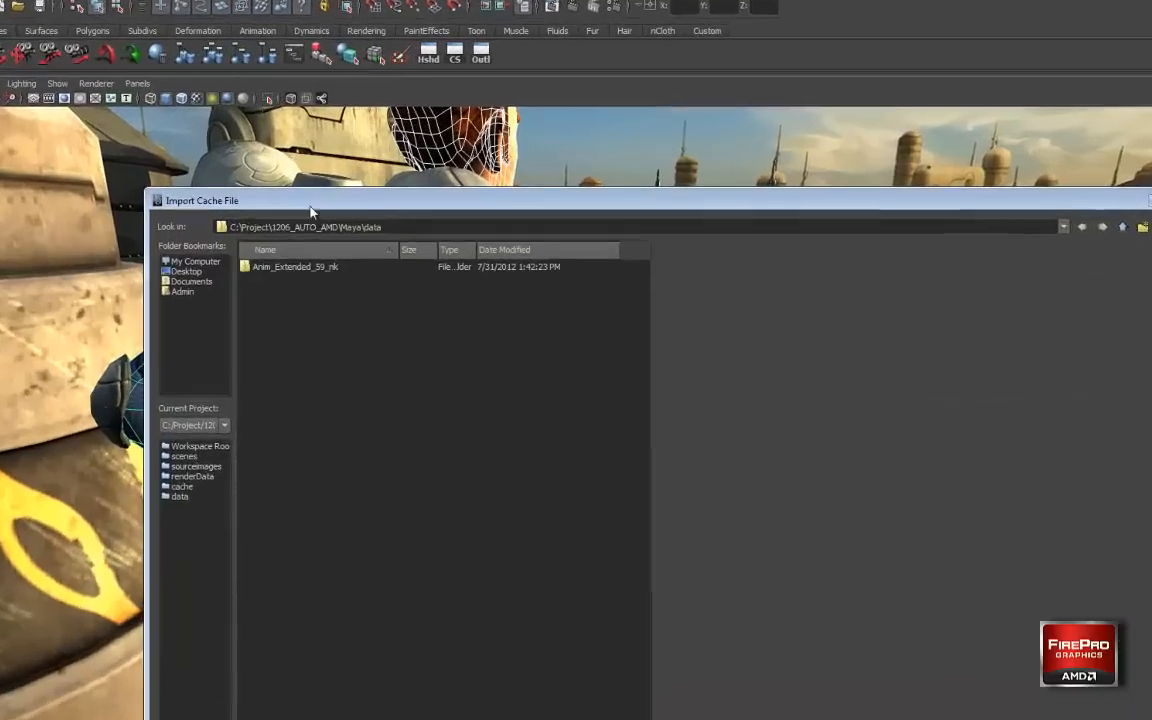
pyautogui.doubleClick(294, 266)
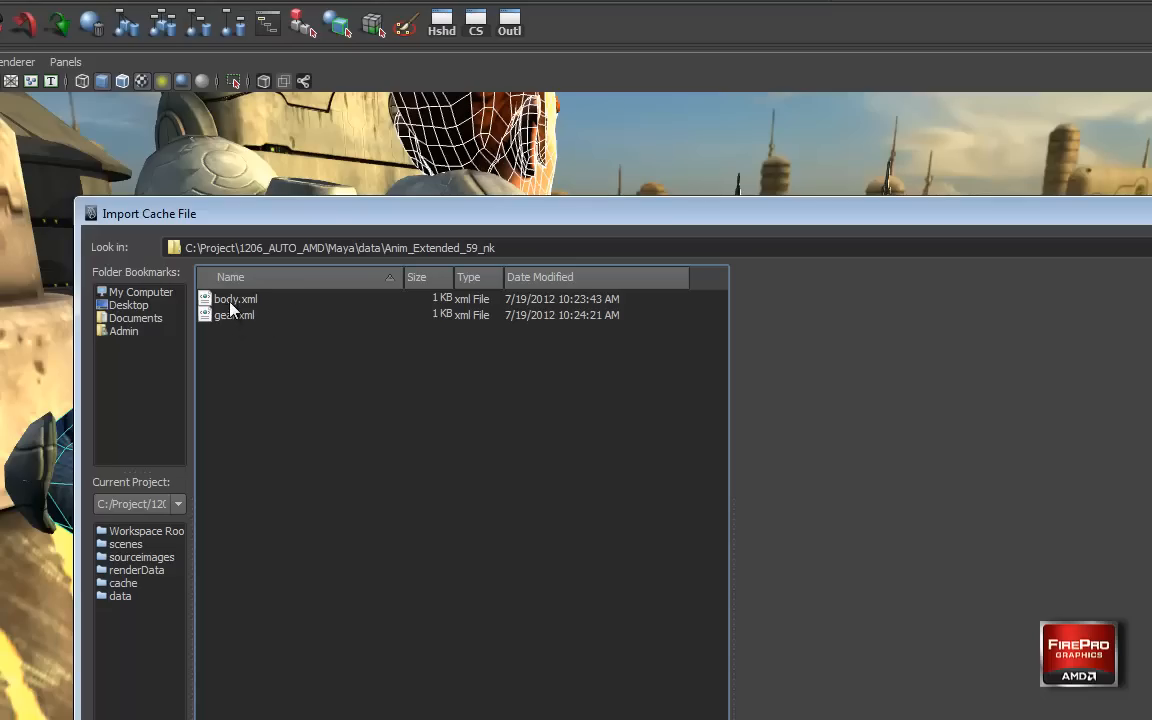